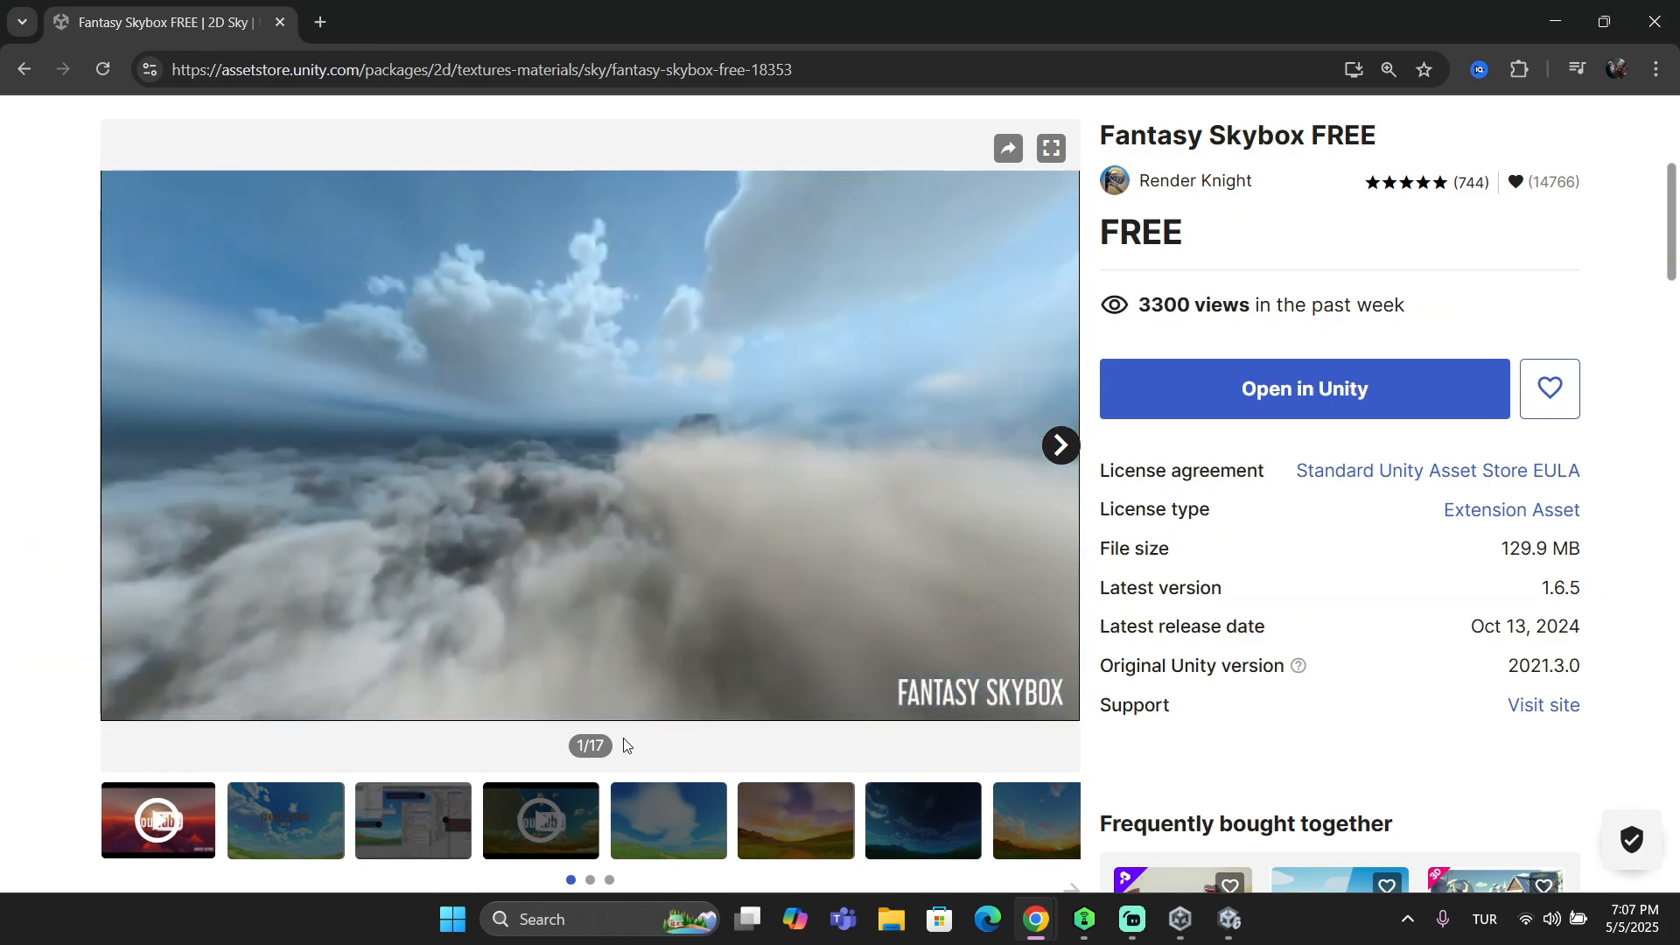
Browse the Fantasy Skybox FREE preview gallery, ending on the title image.
click(1059, 445)
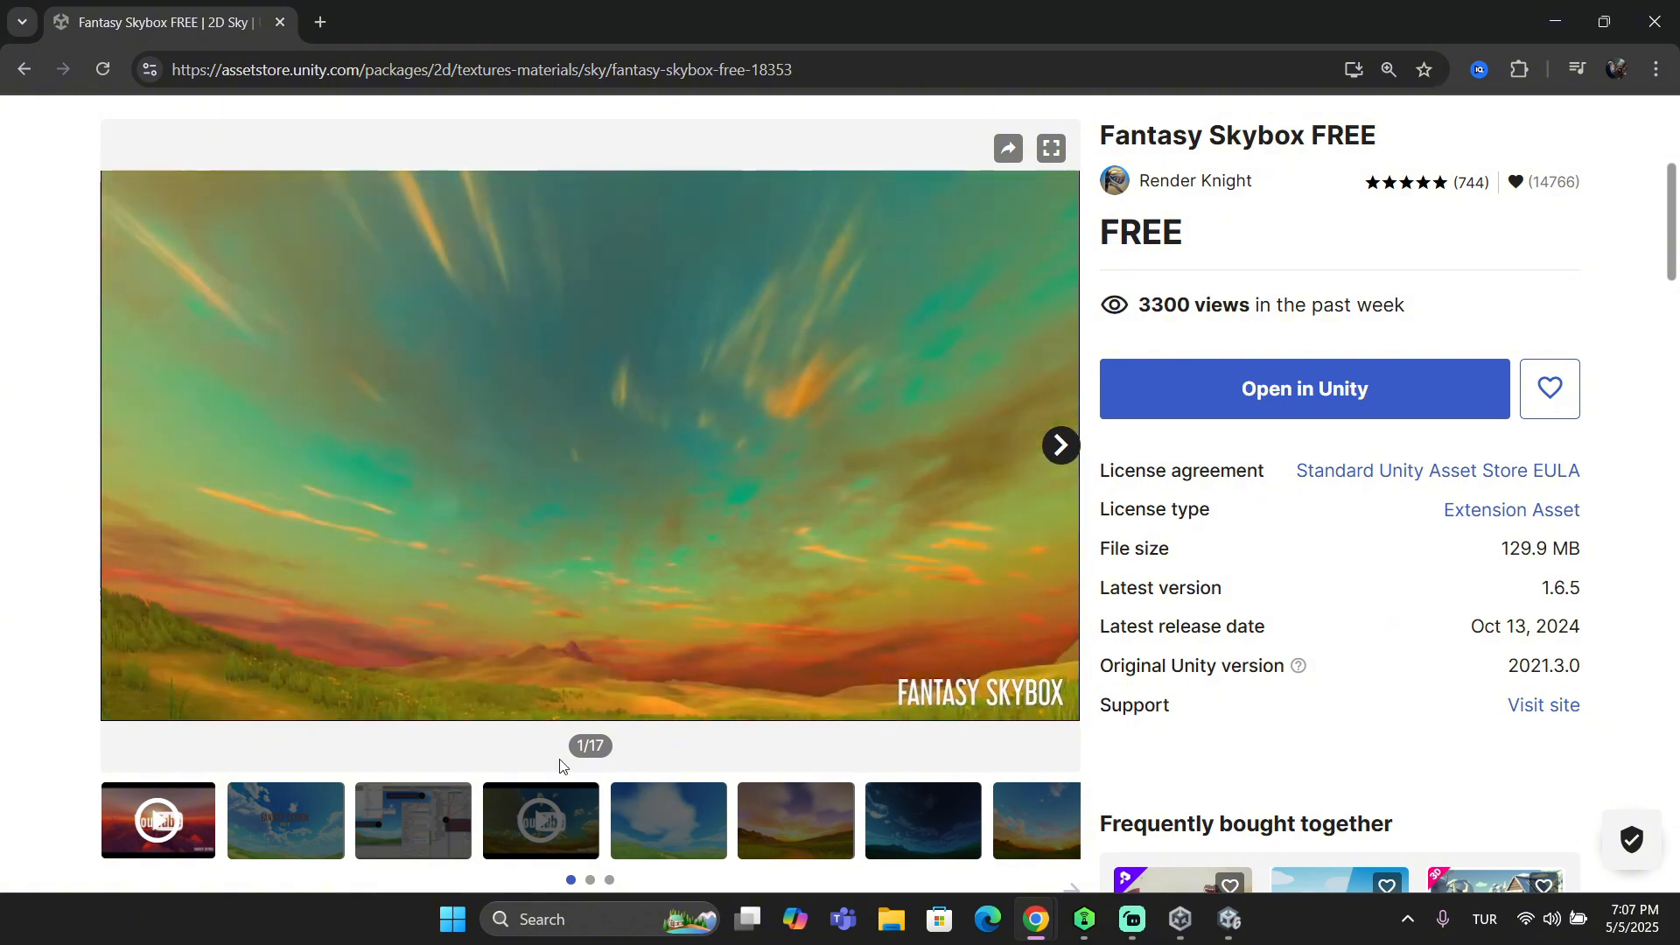
click(412, 820)
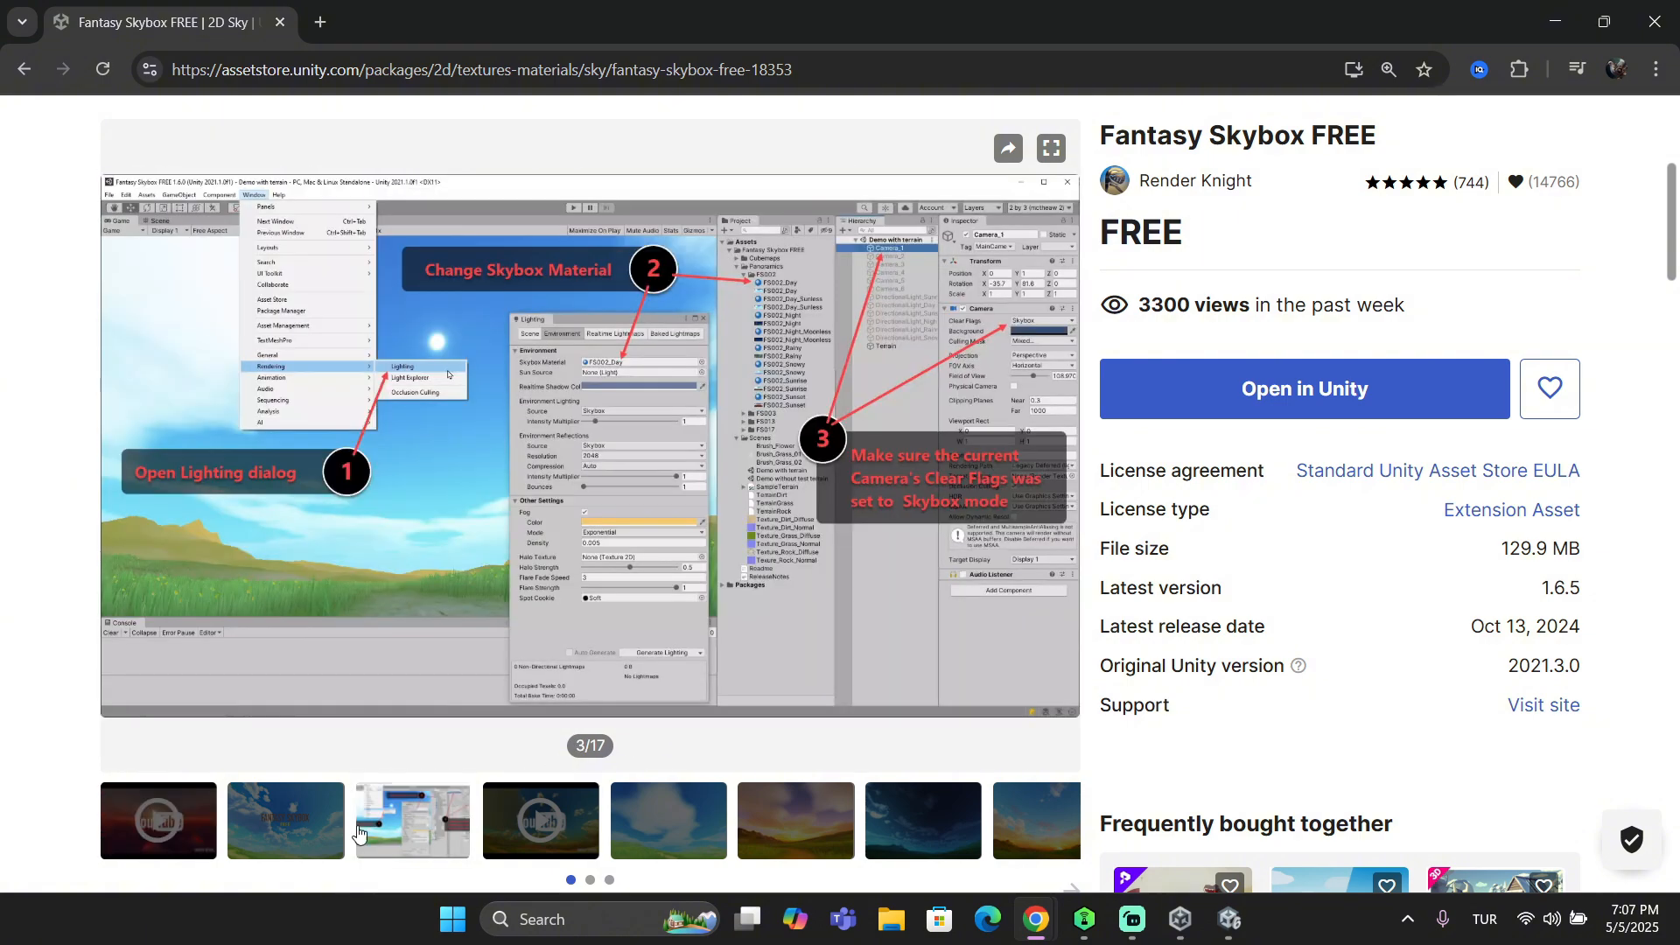
click(285, 820)
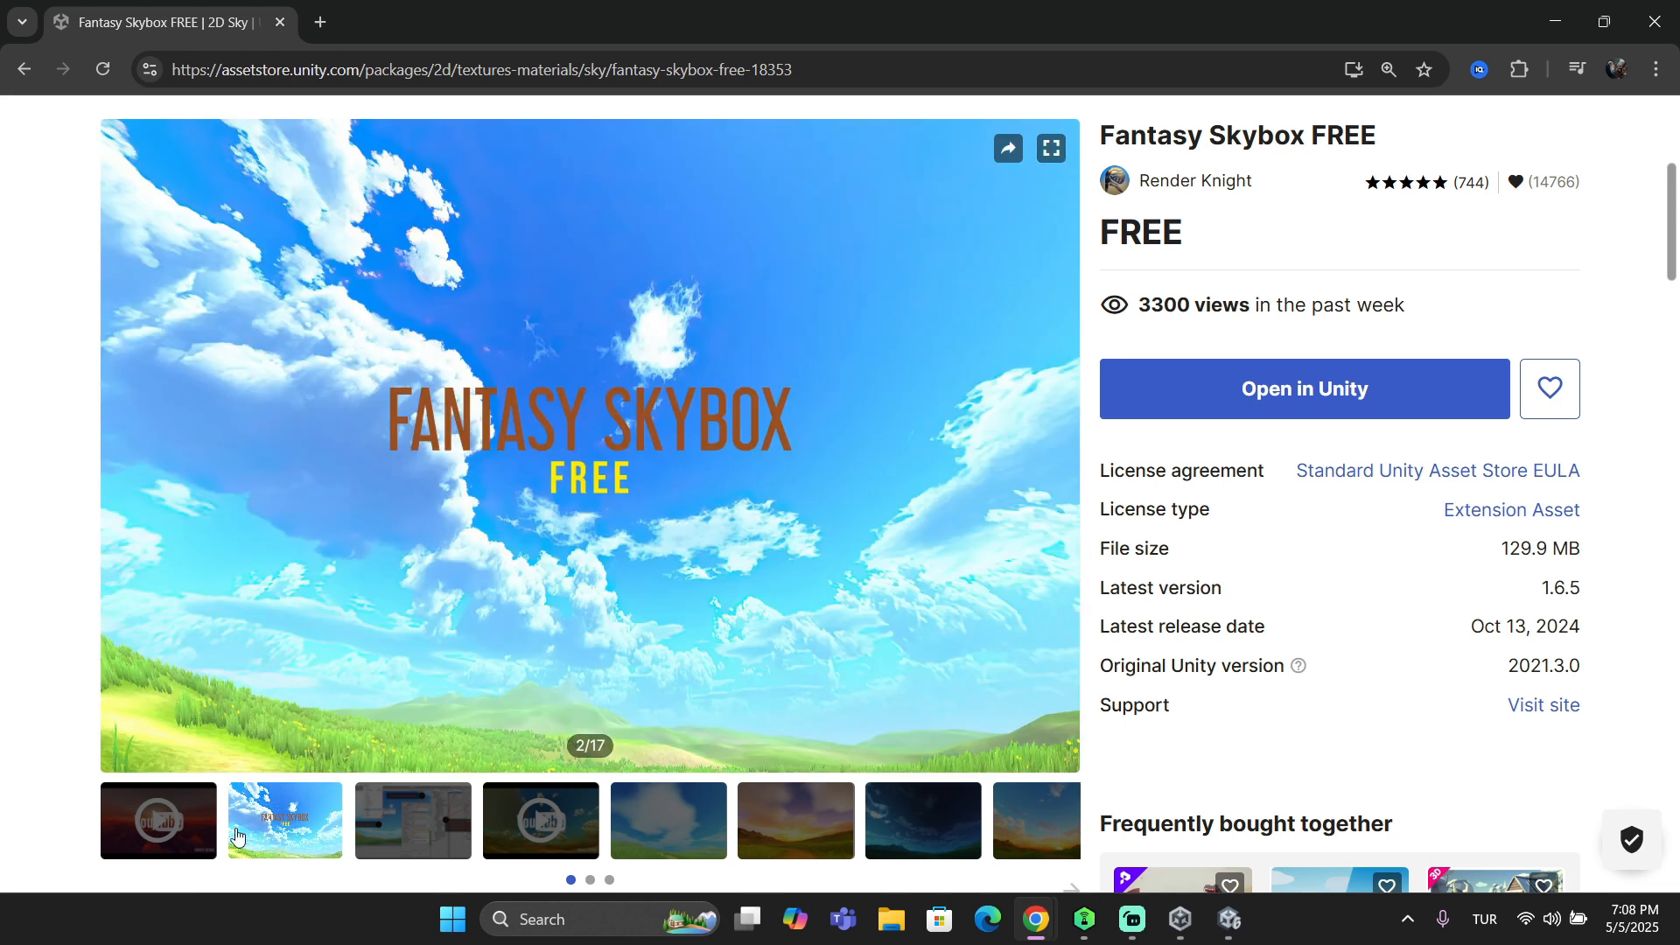
Return to Unity and open the Lighting window's Environment settings.
click(1131, 918)
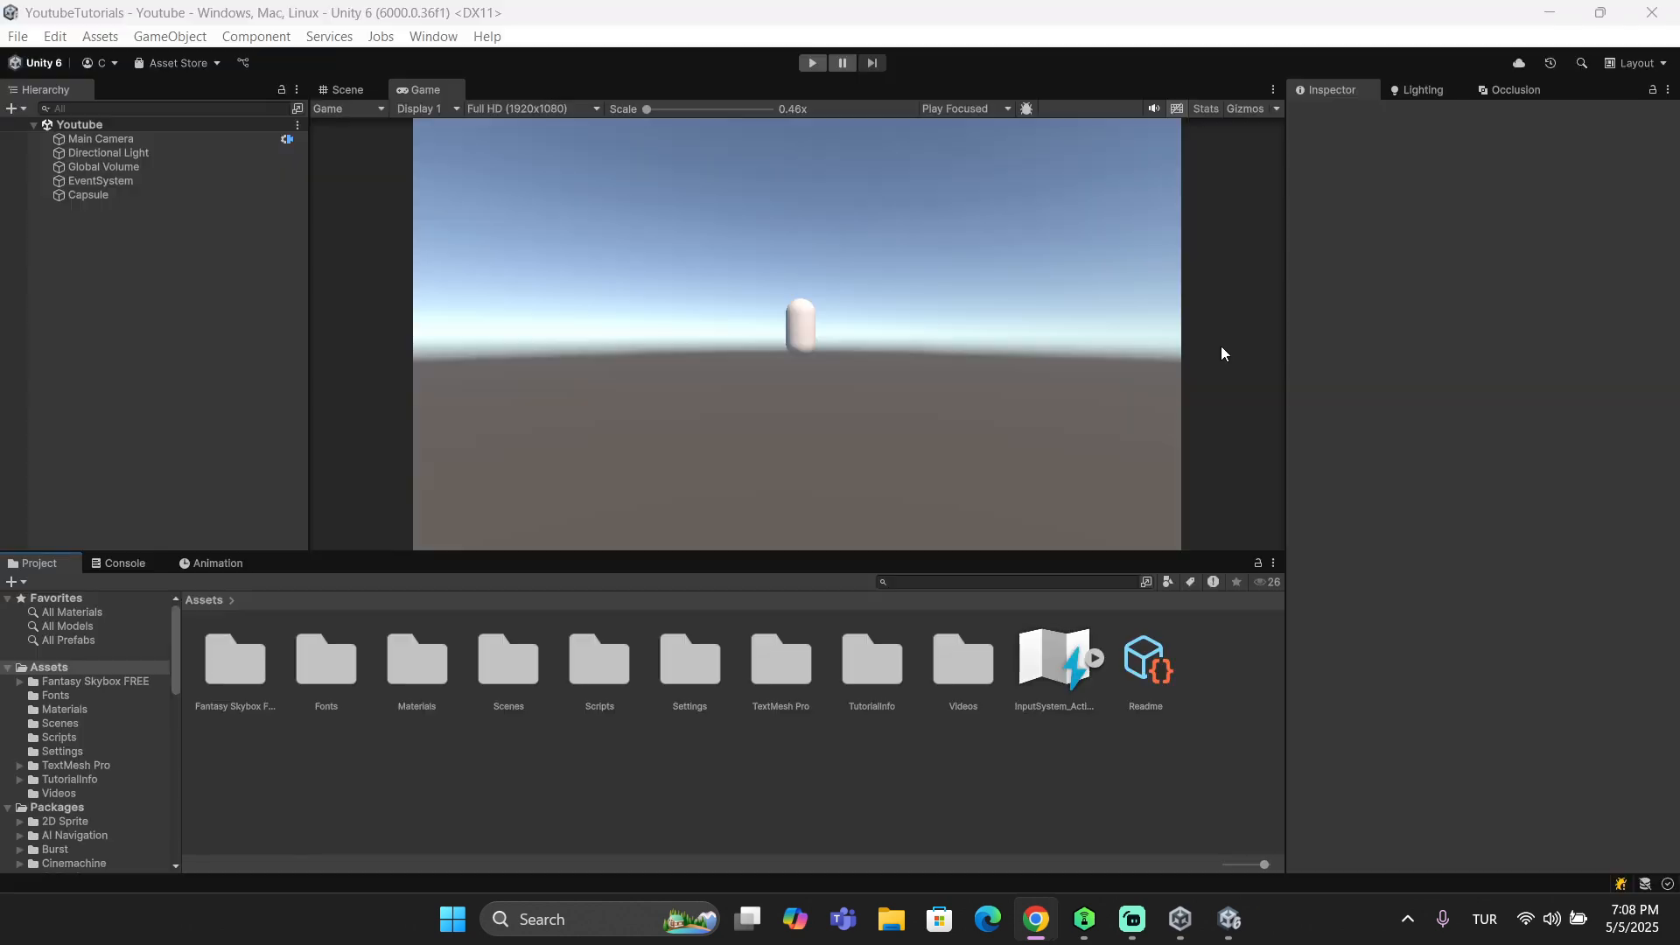
click(433, 35)
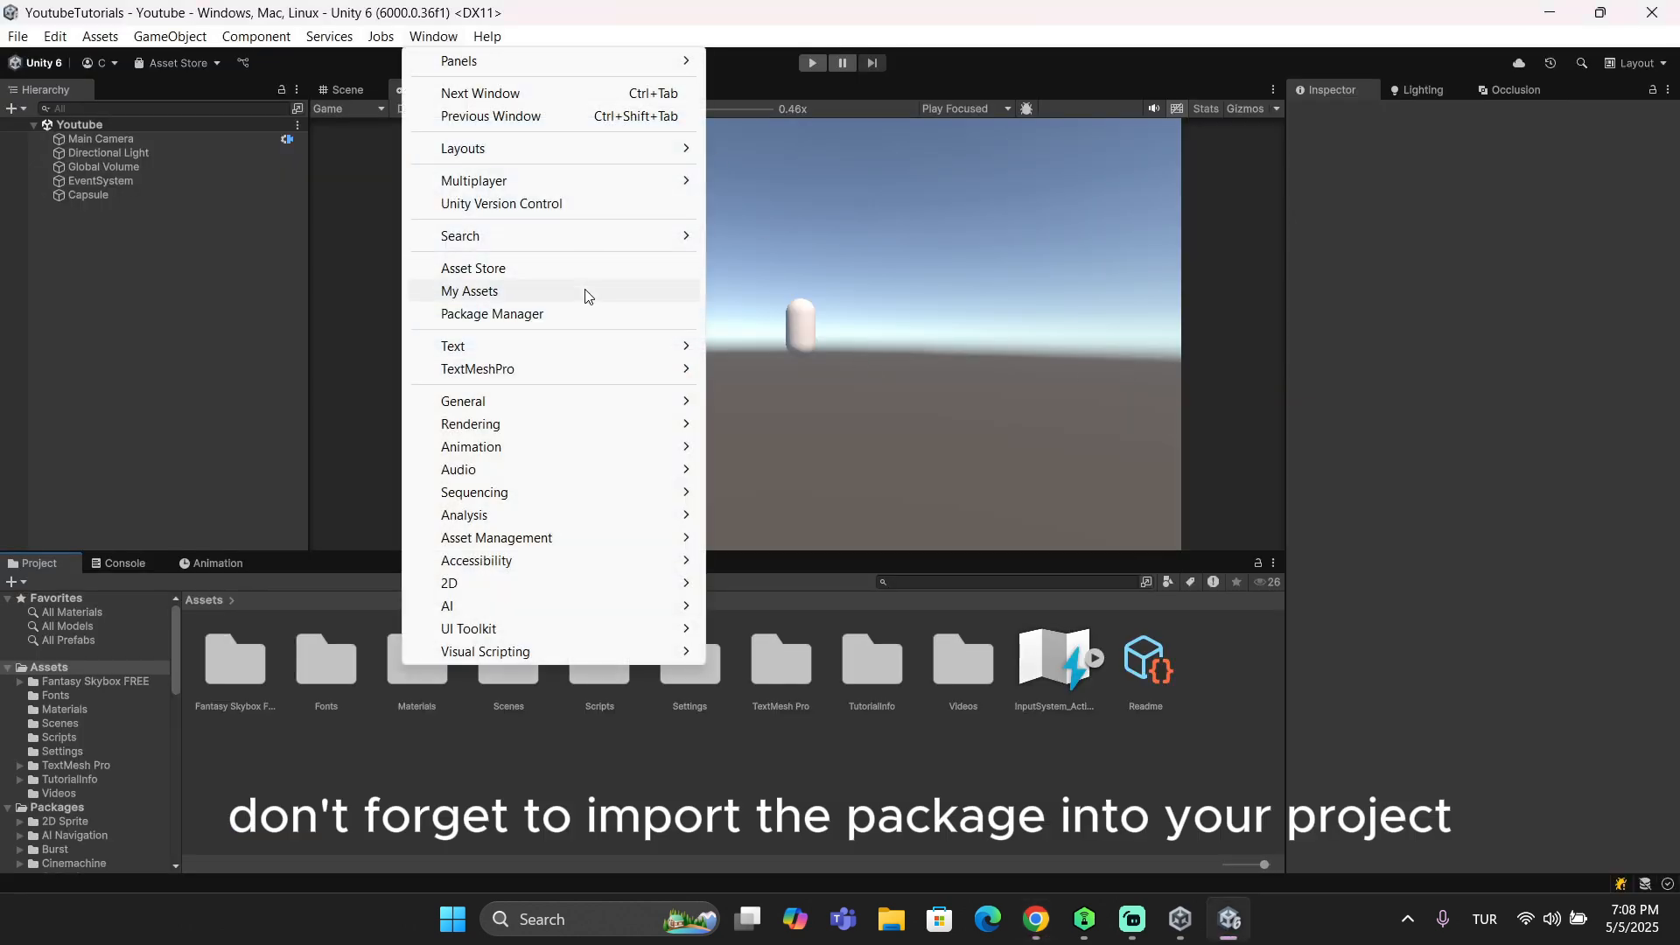
click(469, 290)
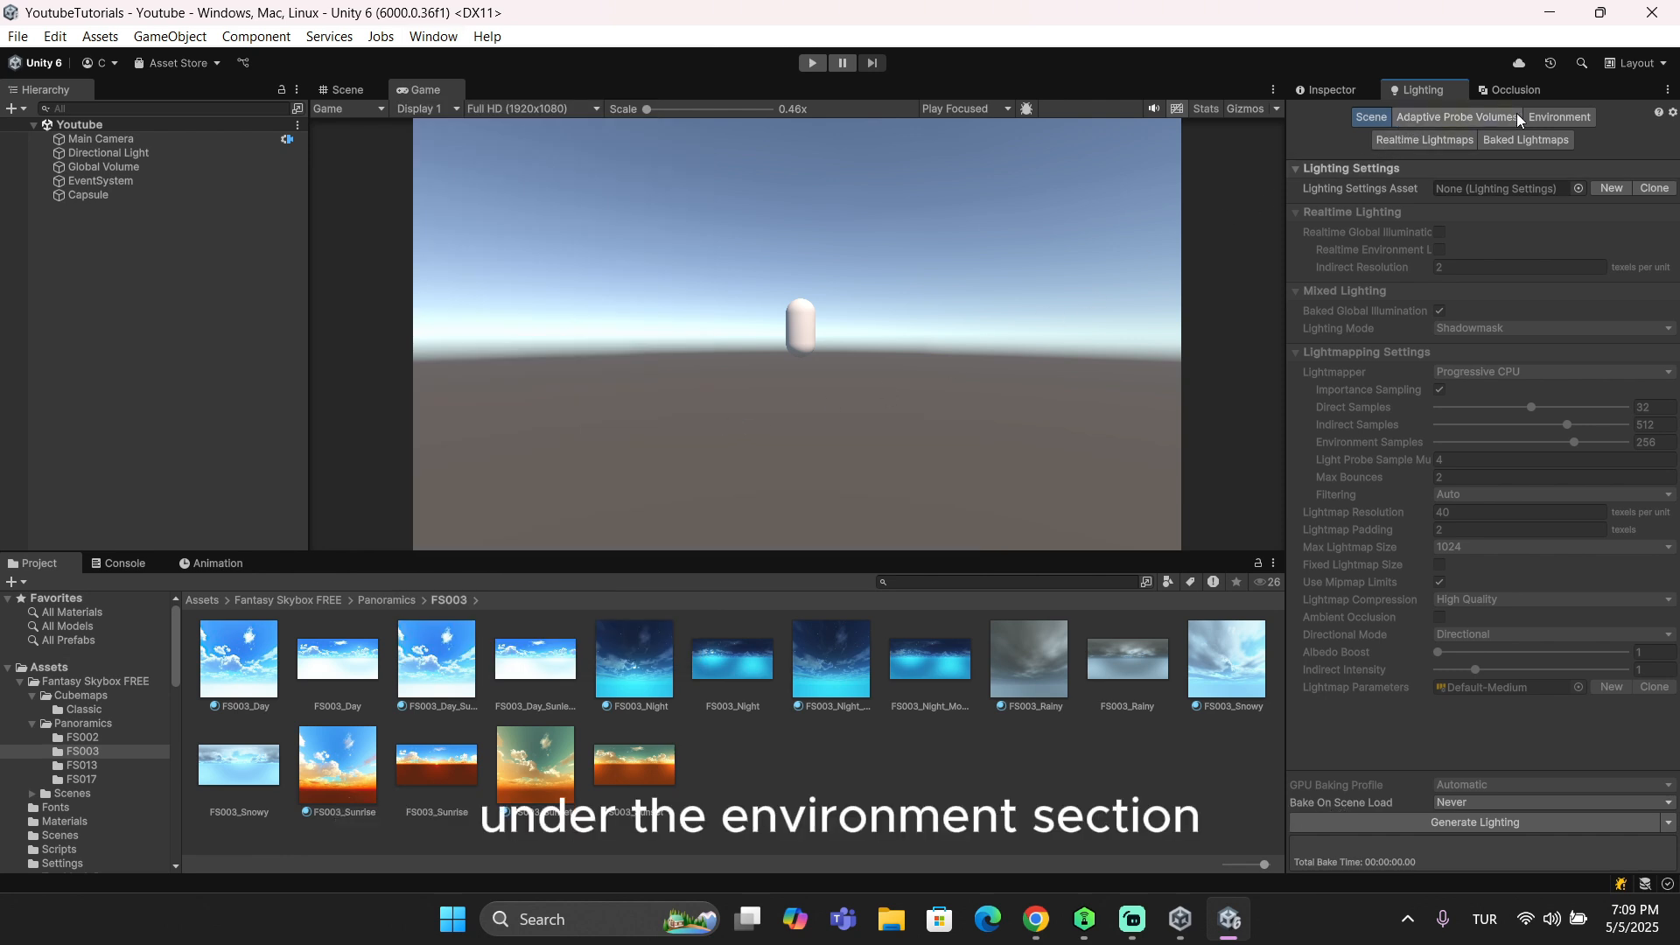
click(1557, 117)
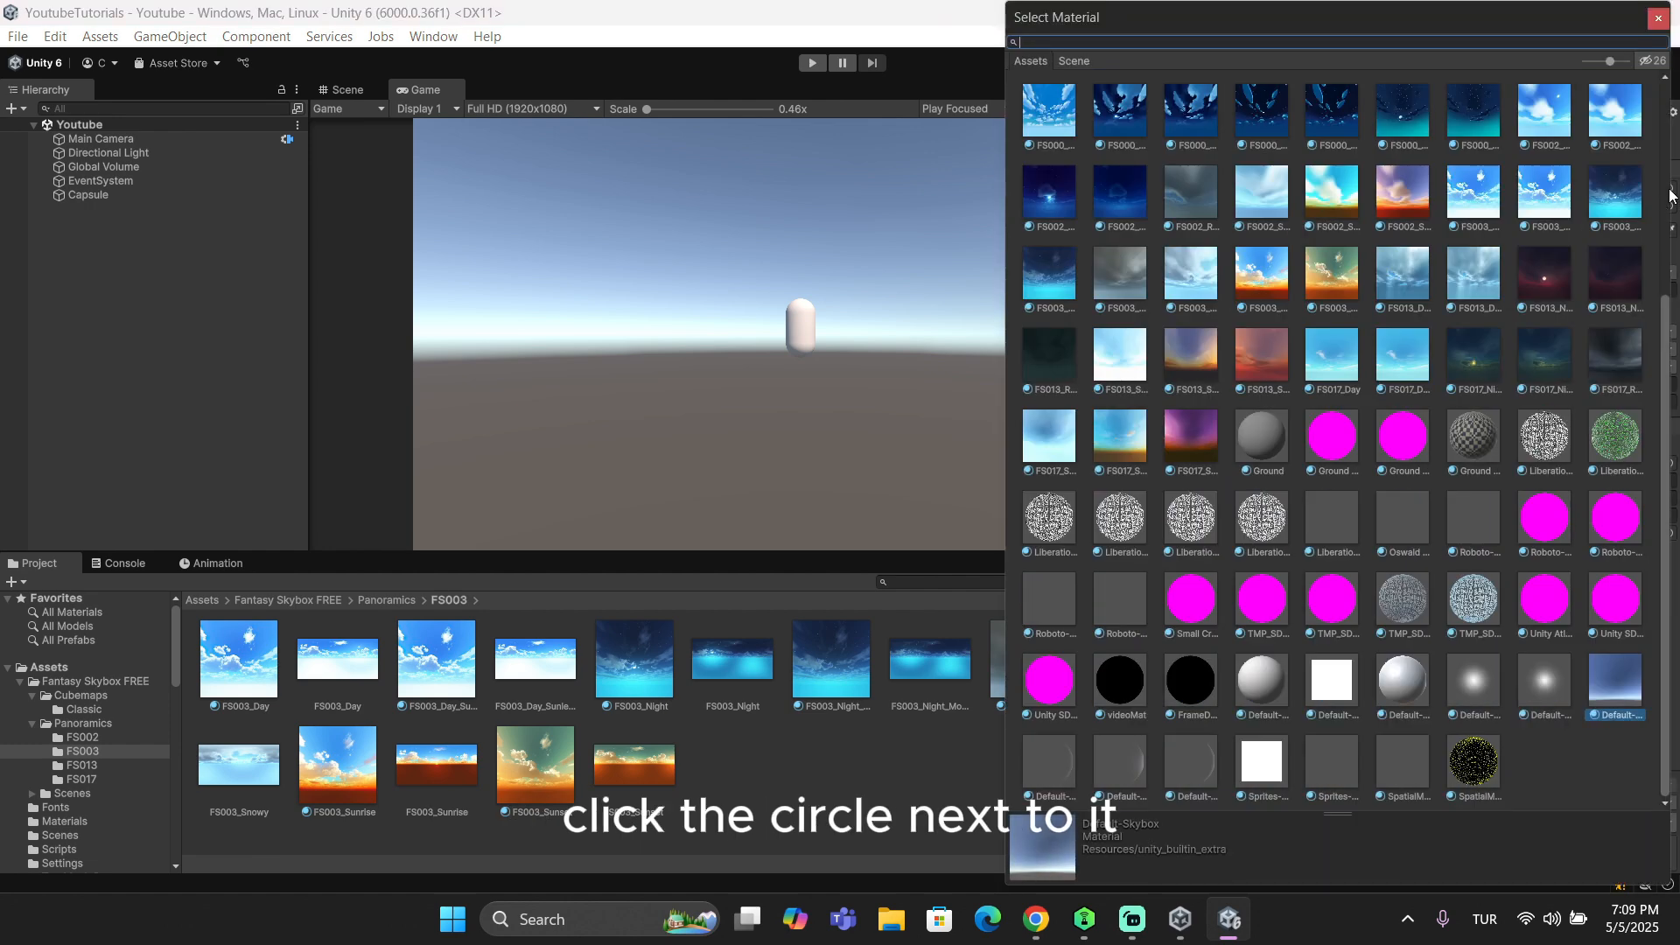
Try Fantasy Skybox materials as the sky, settling on the FS003 orange sunrise.
click(1049, 113)
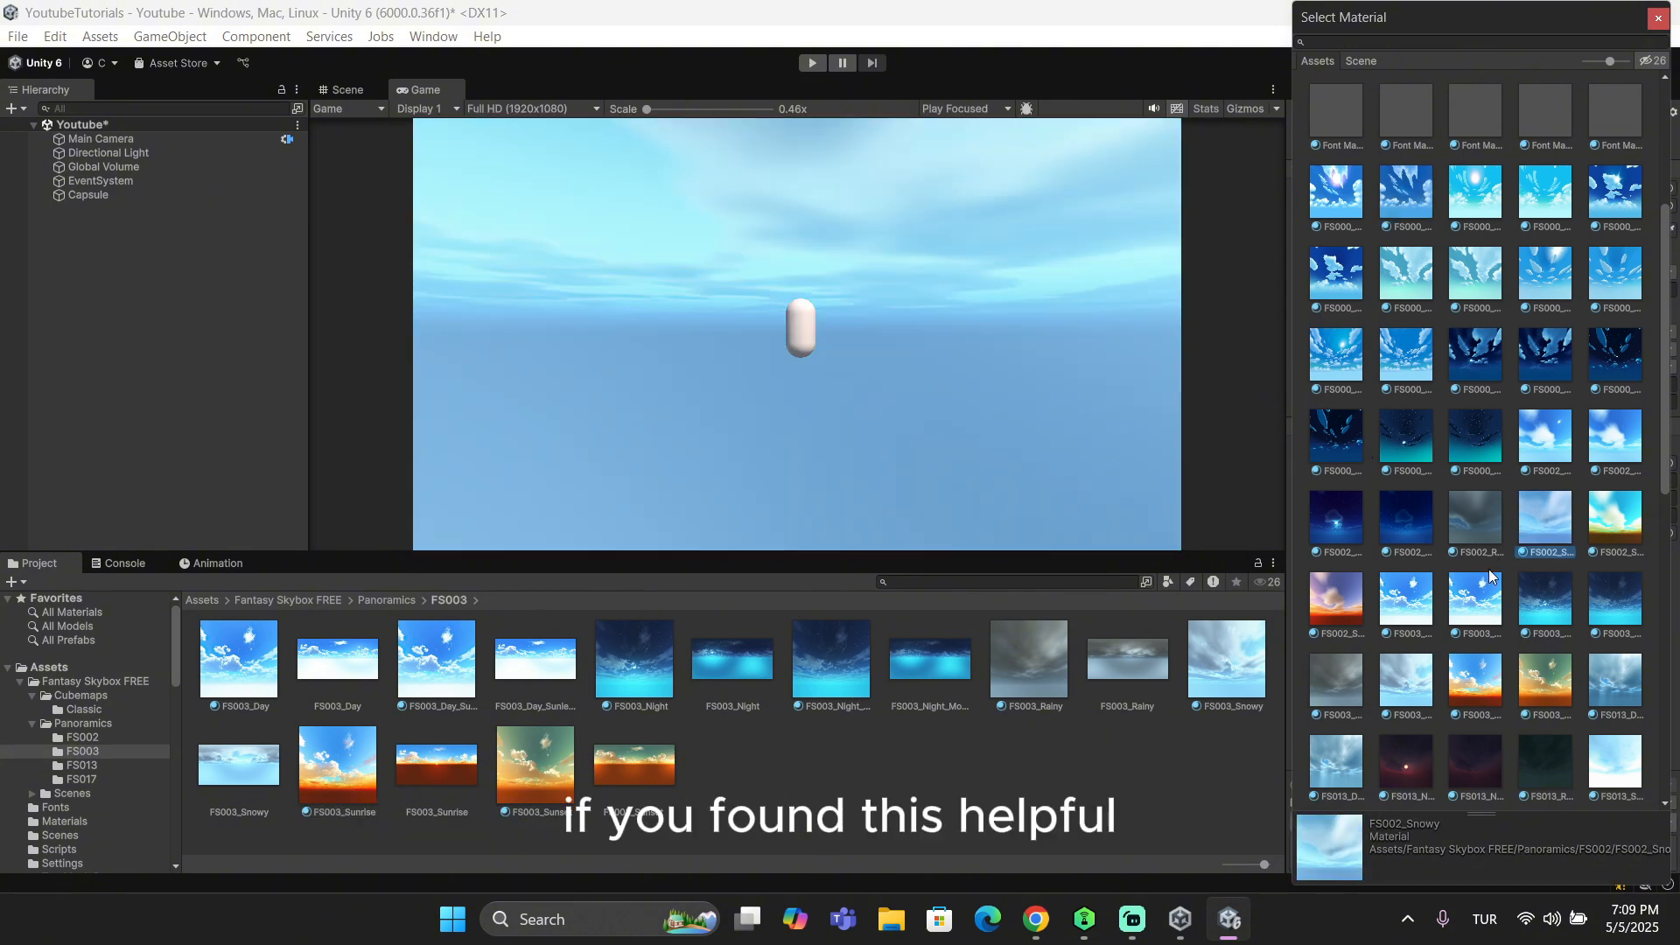
click(1474, 600)
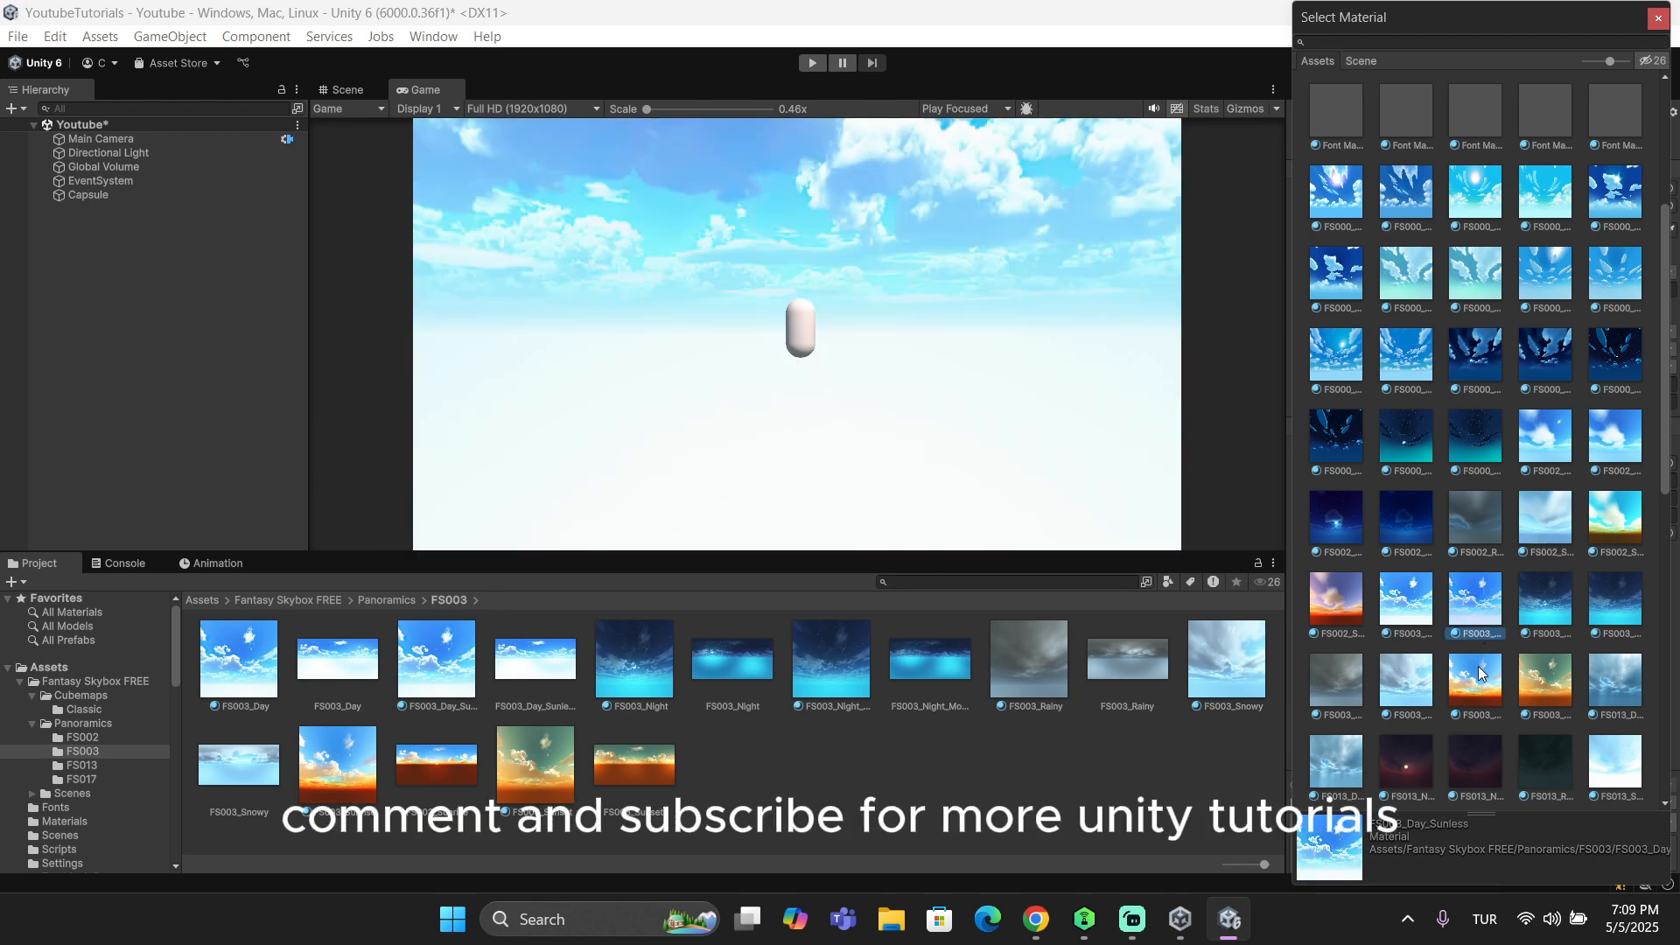
click(1475, 675)
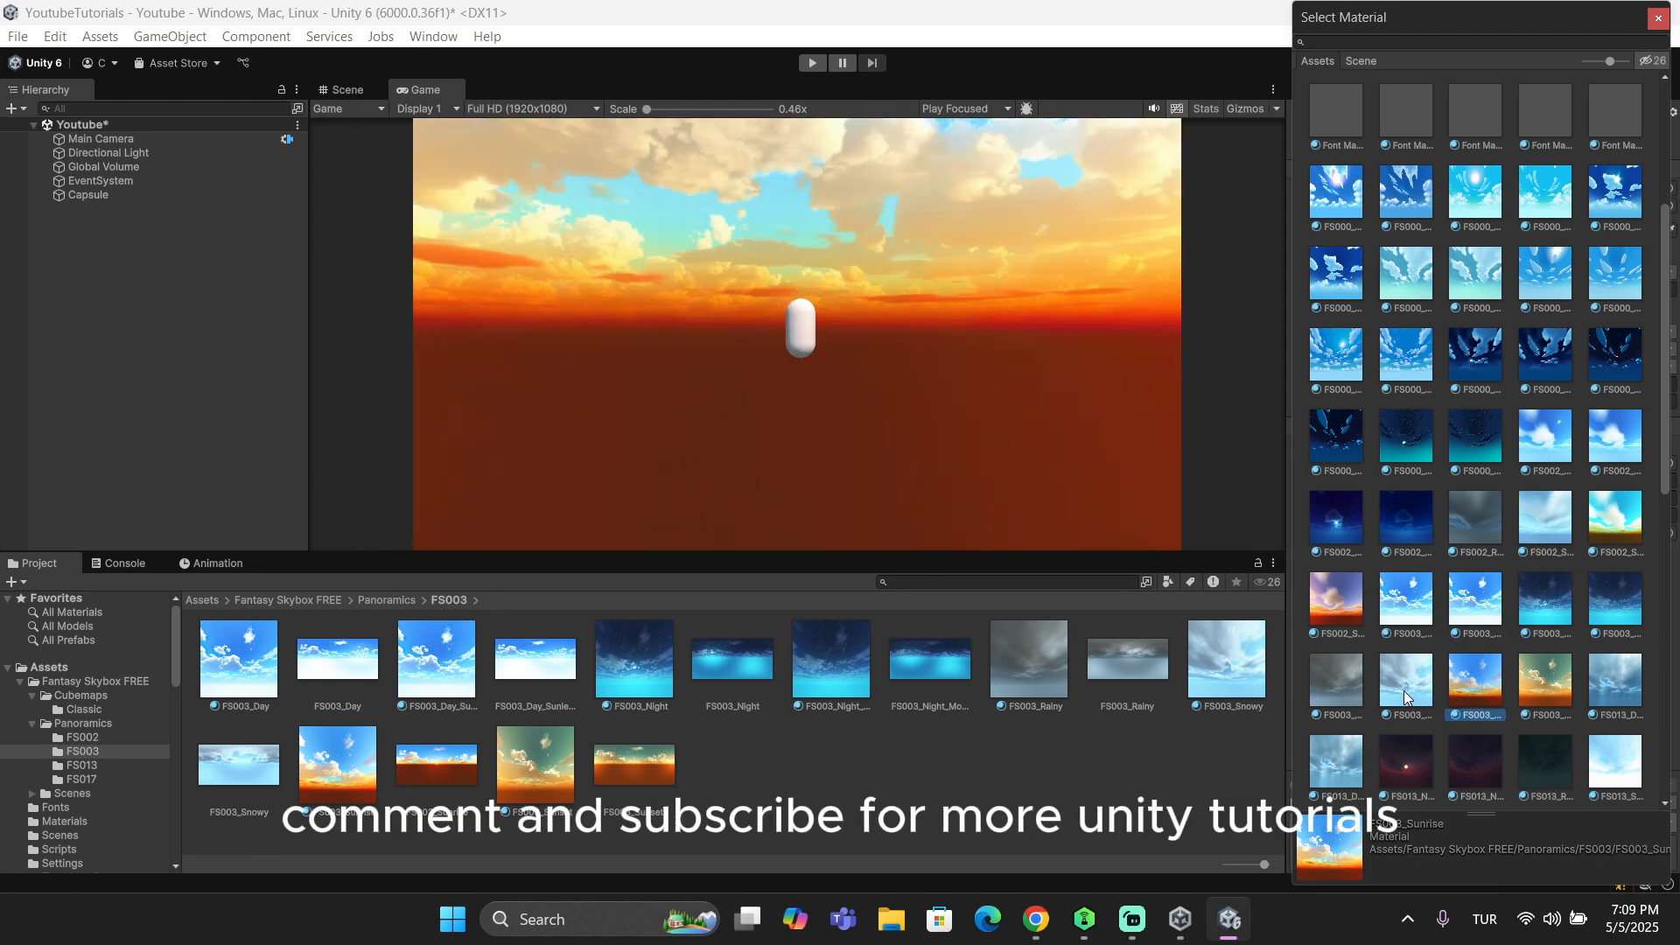